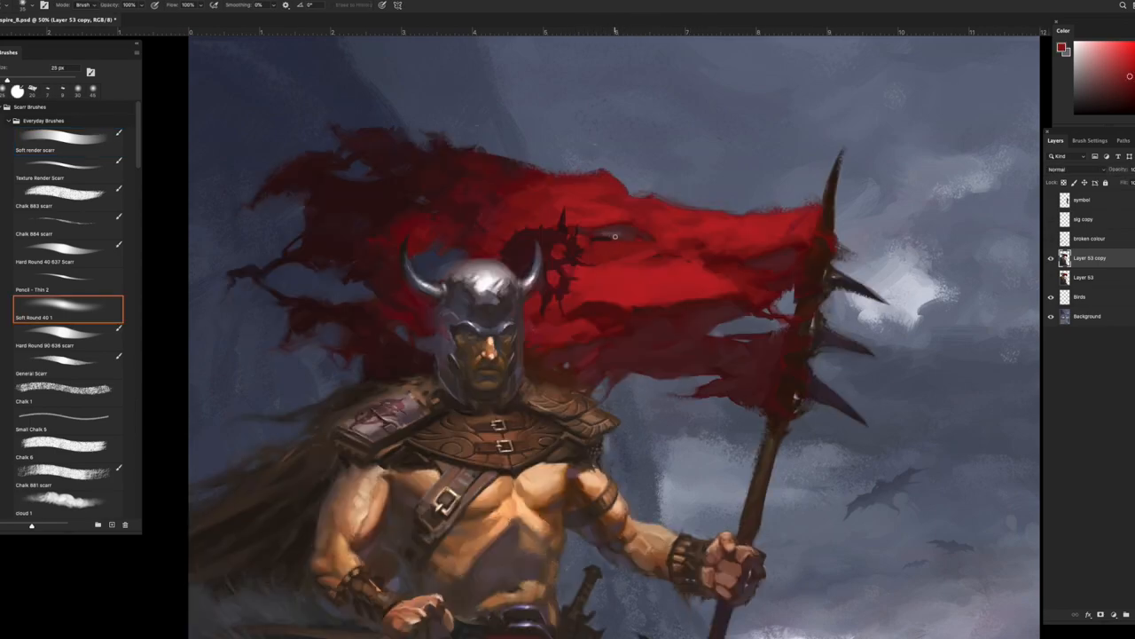
- Paint over the red flag with a soft textured brush, hiding the emblem and softening torn edges
left_click(62, 142)
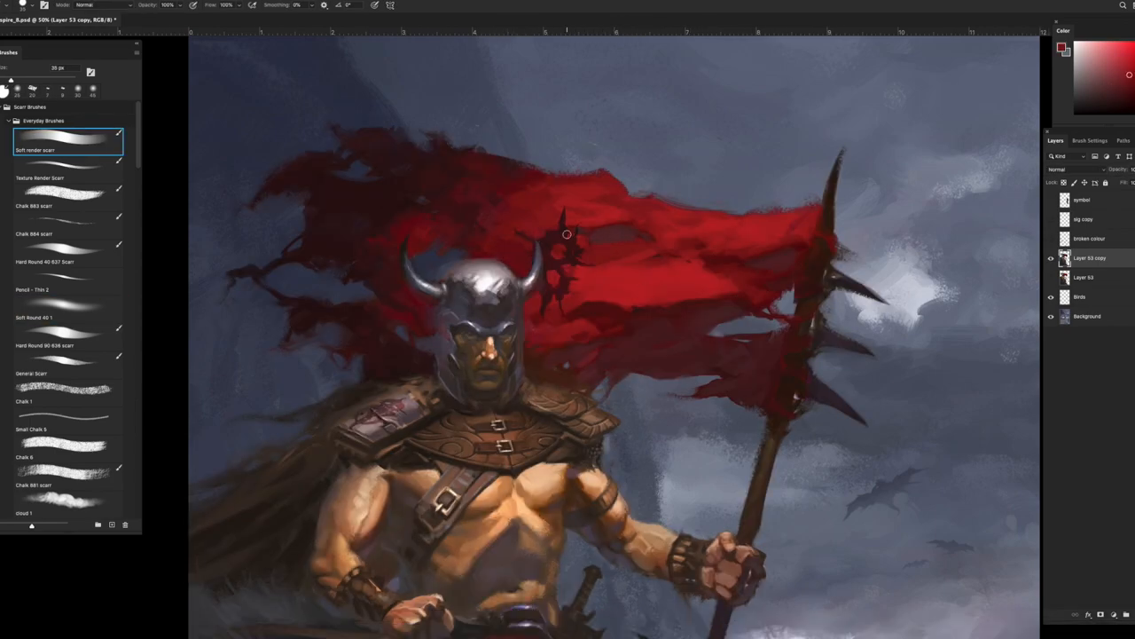
left_click_drag(567, 234, 543, 314)
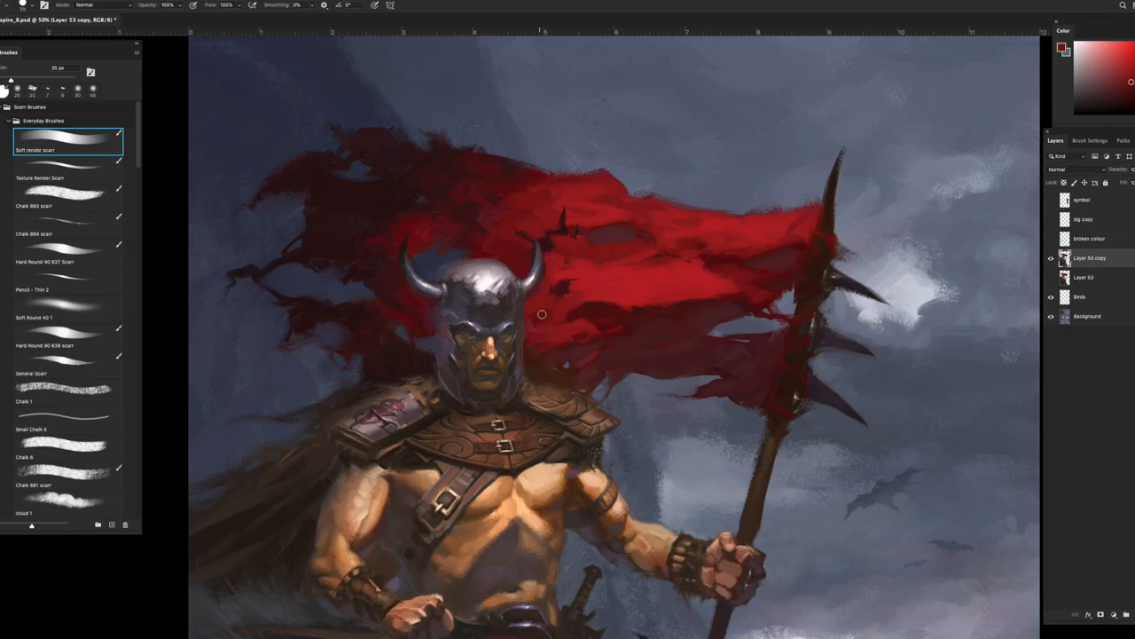
left_click_drag(543, 314, 518, 259)
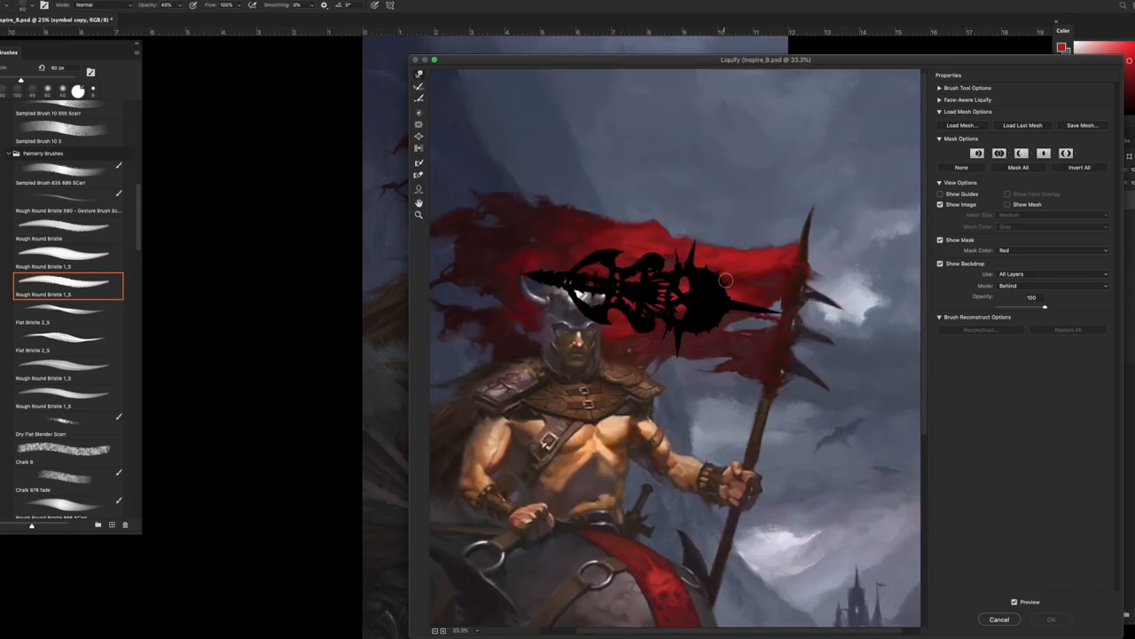
- Warp the black spiked emblem into a new outline with Forward Warp and confirm Liquify
left_click_drag(725, 280, 700, 270)
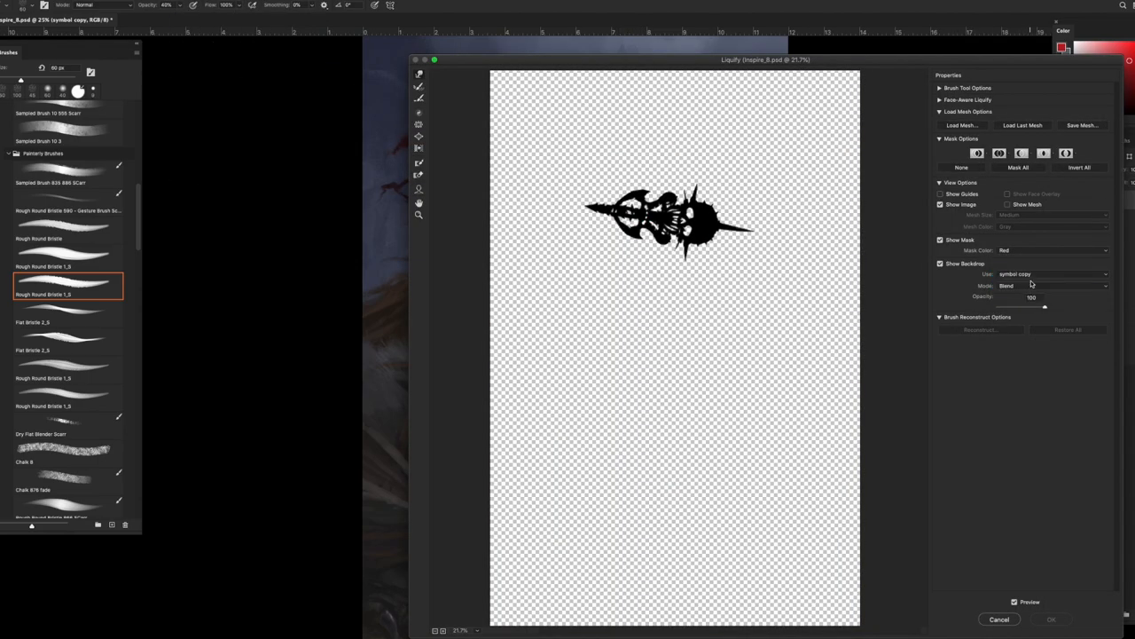
left_click(1050, 617)
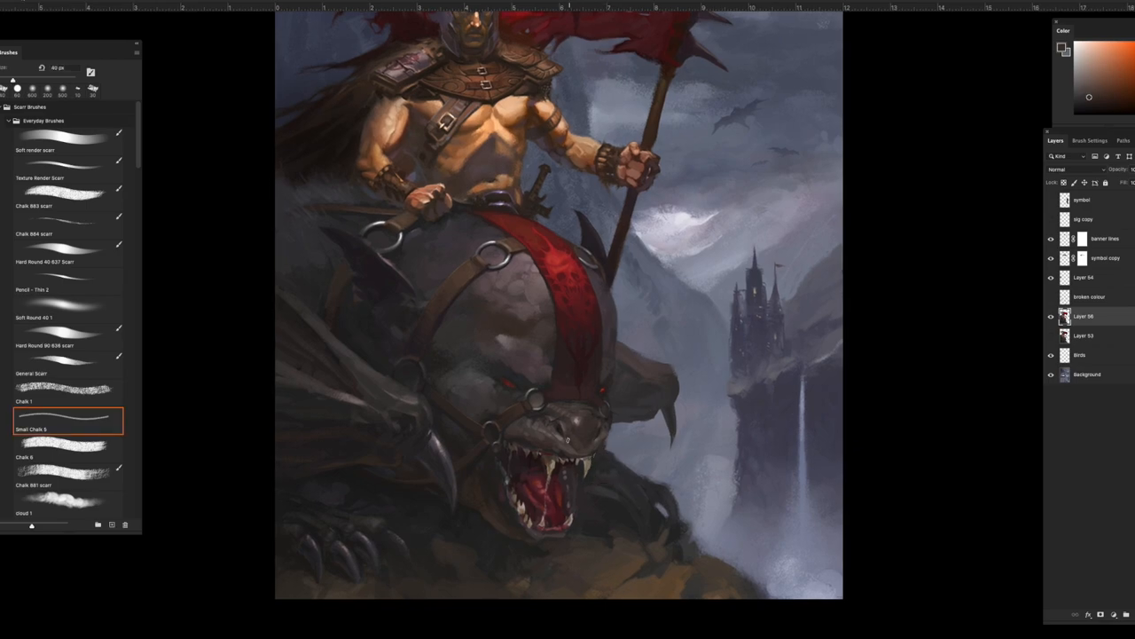
- Detail the bat creature's eyes, fangs and snout with the chalk brush
left_click(68, 388)
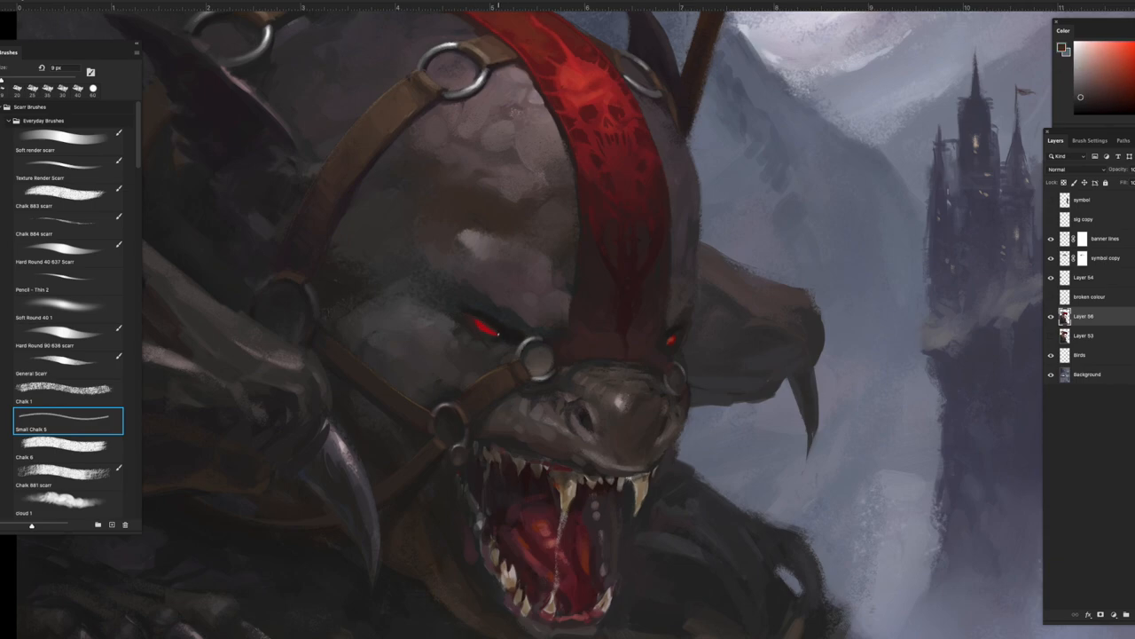
left_click(67, 387)
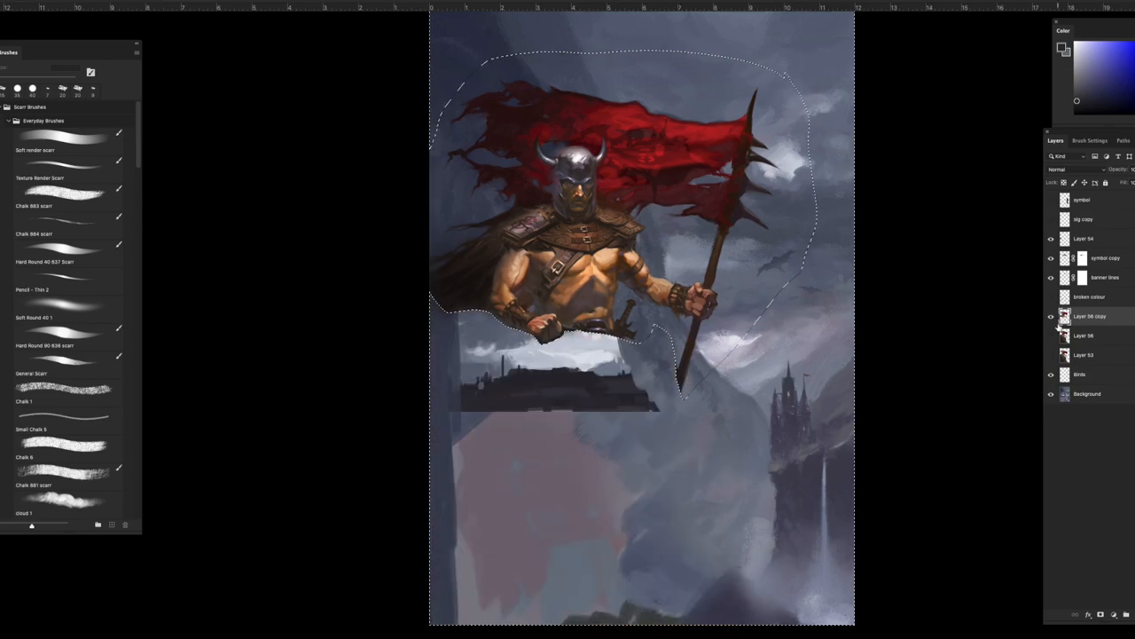
- Bring up transform options for the lasso-selected barbarian and flag
right_click(1089, 316)
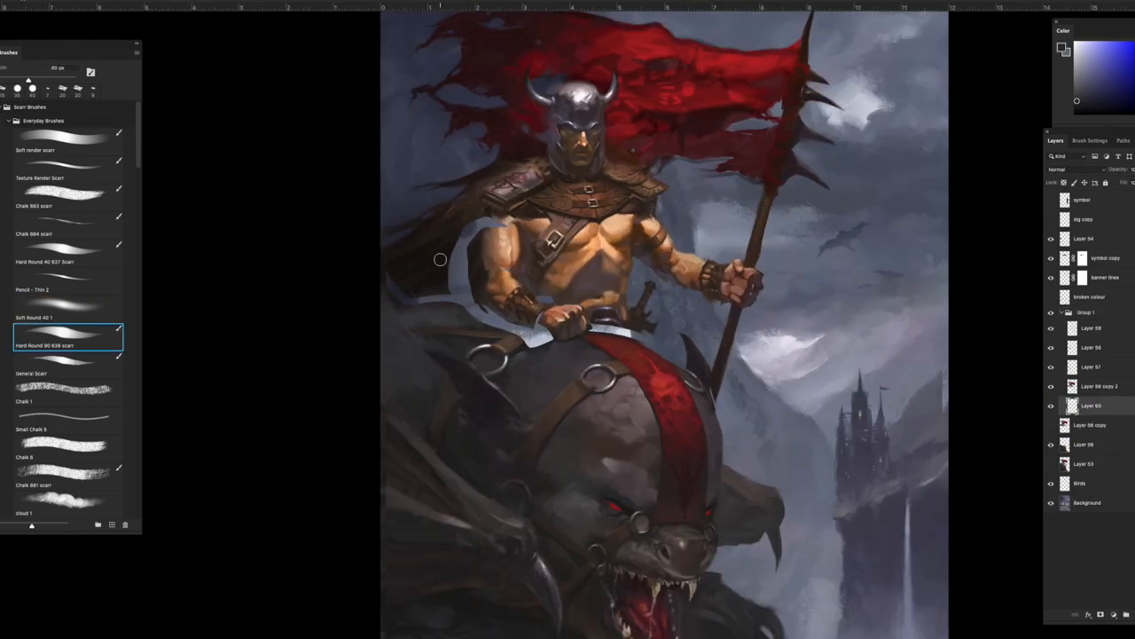
- Paint the bat creature's head, teeth and red harness strap, switching chalk brushes as needed
left_click_drag(440, 259, 547, 290)
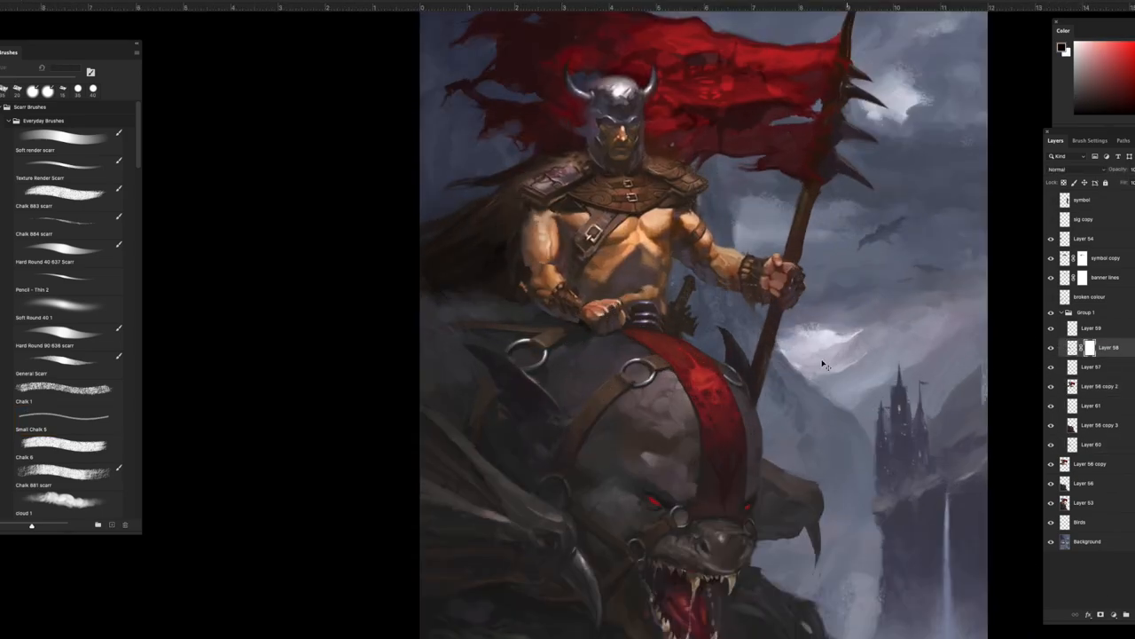
left_click(62, 422)
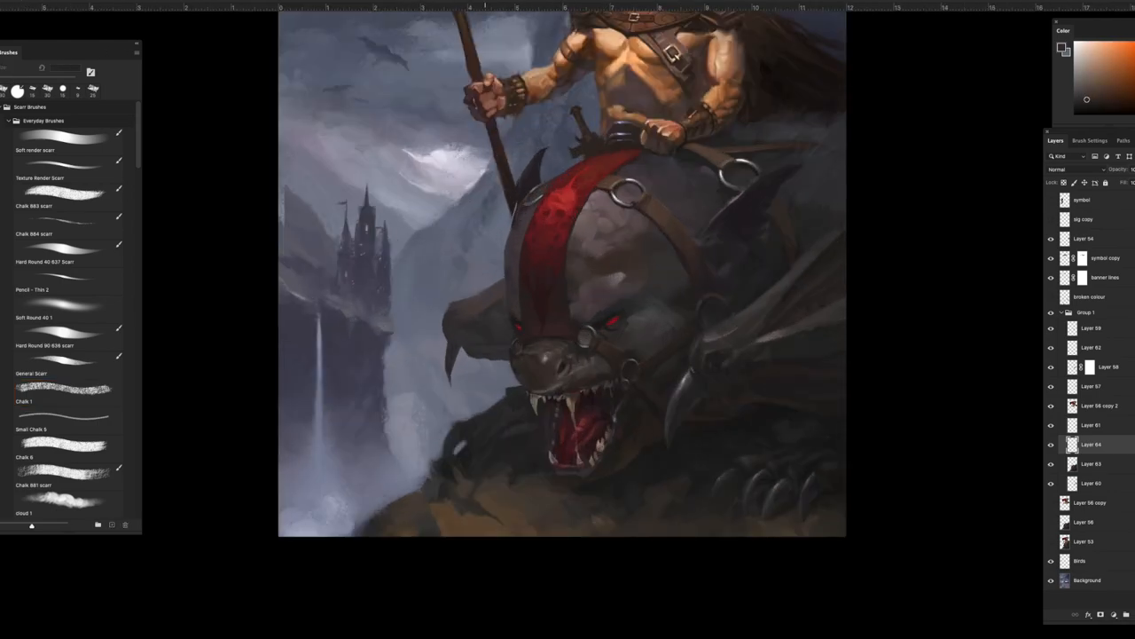
left_click(62, 392)
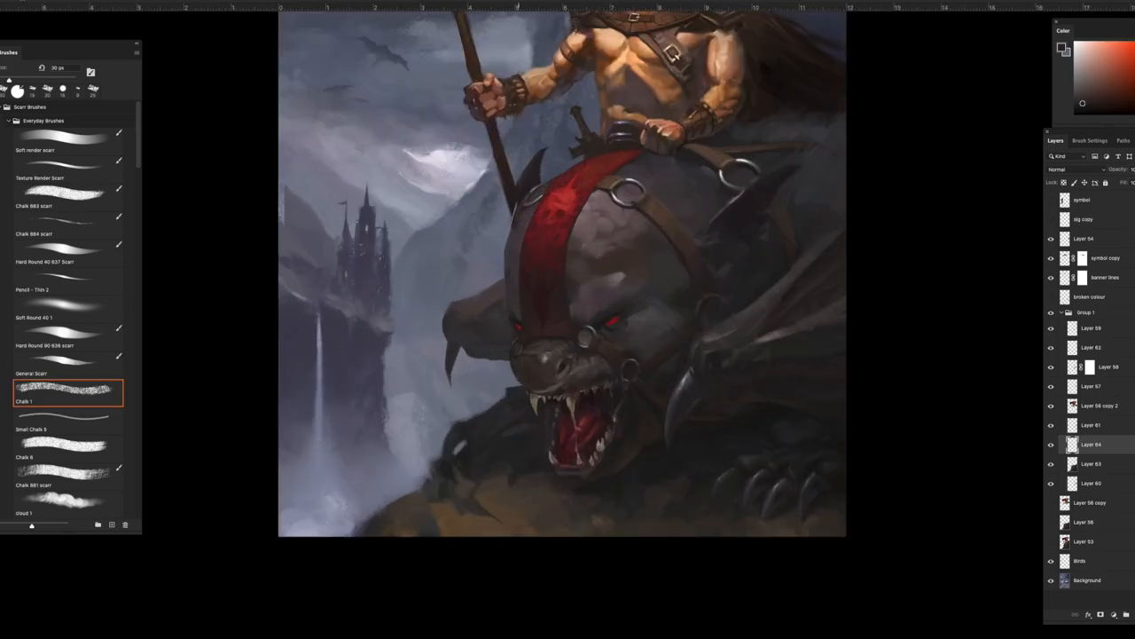
left_click(62, 417)
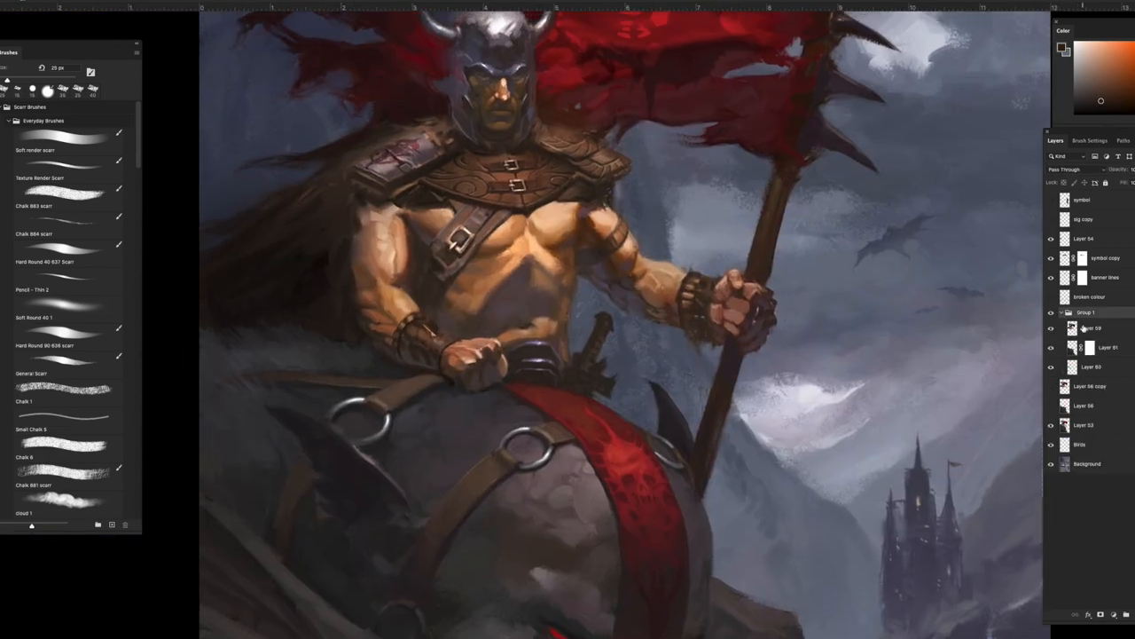
- Render the barbarian's helmet, armour, muscles and red flag with a chalk brush
left_click(1091, 326)
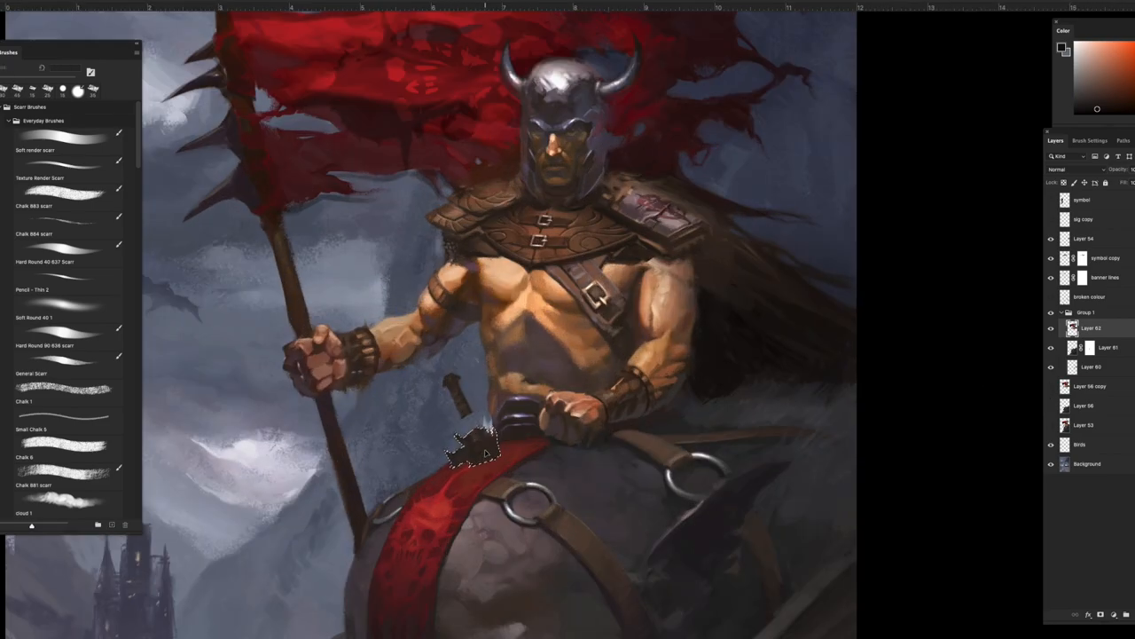
left_click(62, 316)
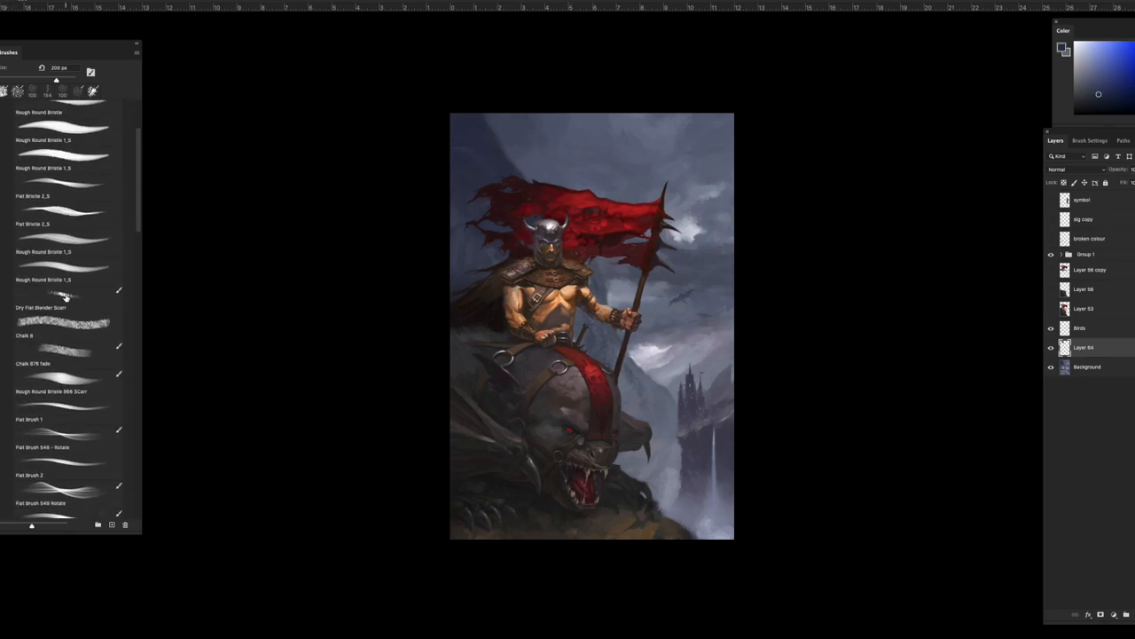
- Choose a bristle brush to touch up the overall composition
left_click(62, 295)
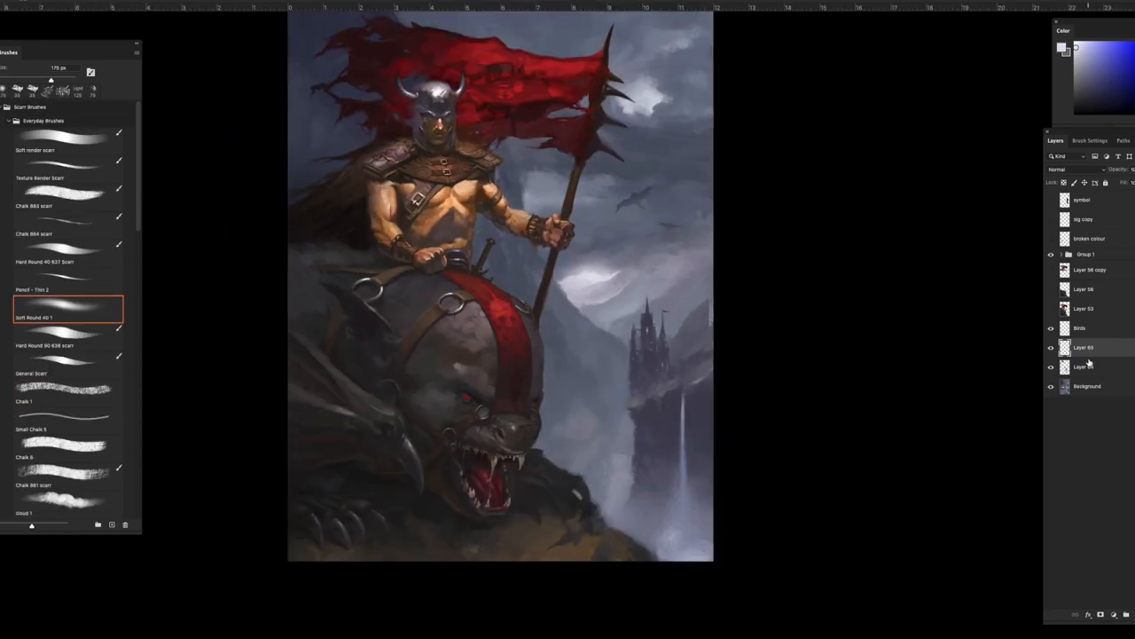
- Pick a chalk brush for touch-ups on the bat creature and rocks on the new layer
left_click(62, 422)
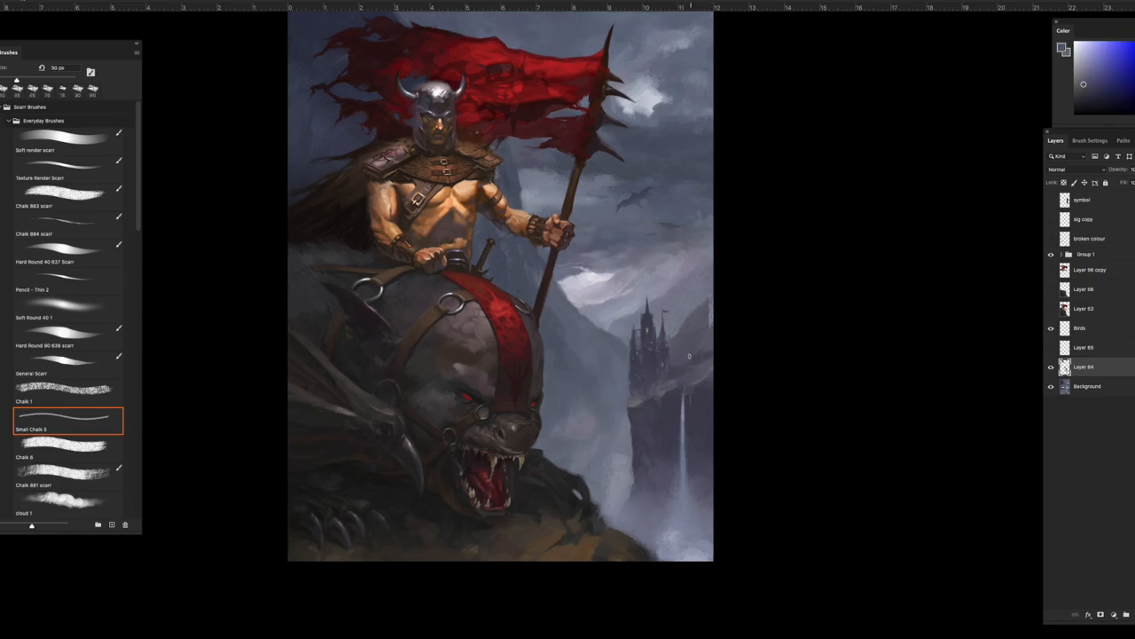
- Continue Smol Chalk brushwork refining the rider and creature
left_click(1061, 256)
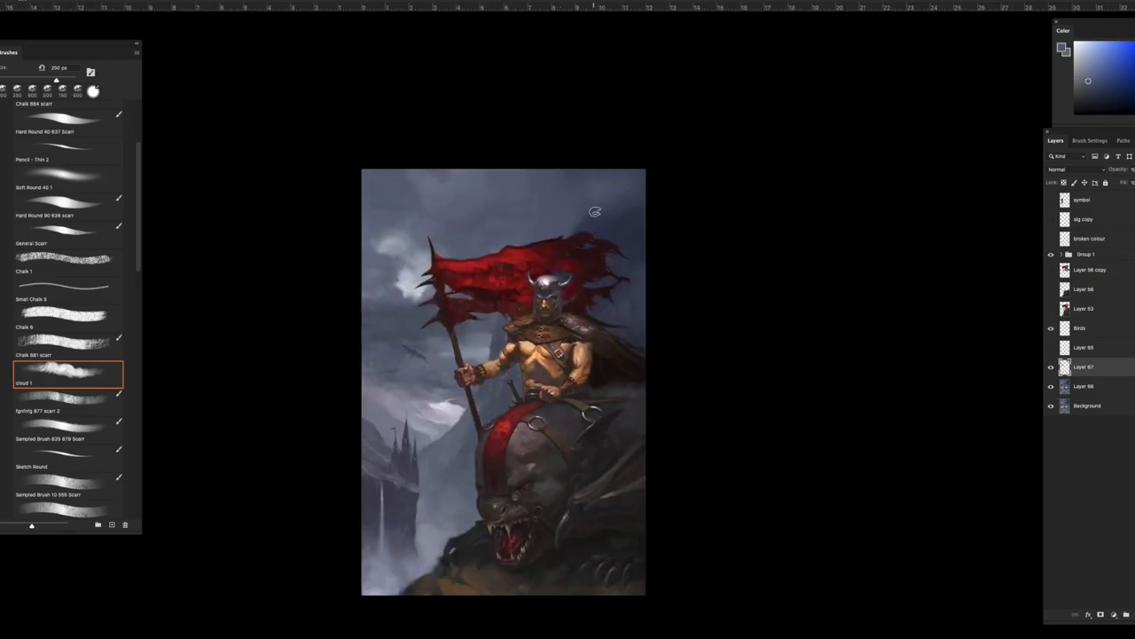
- Paint a small flying creature in the sky and confirm the Layer Style blending options
left_click(67, 187)
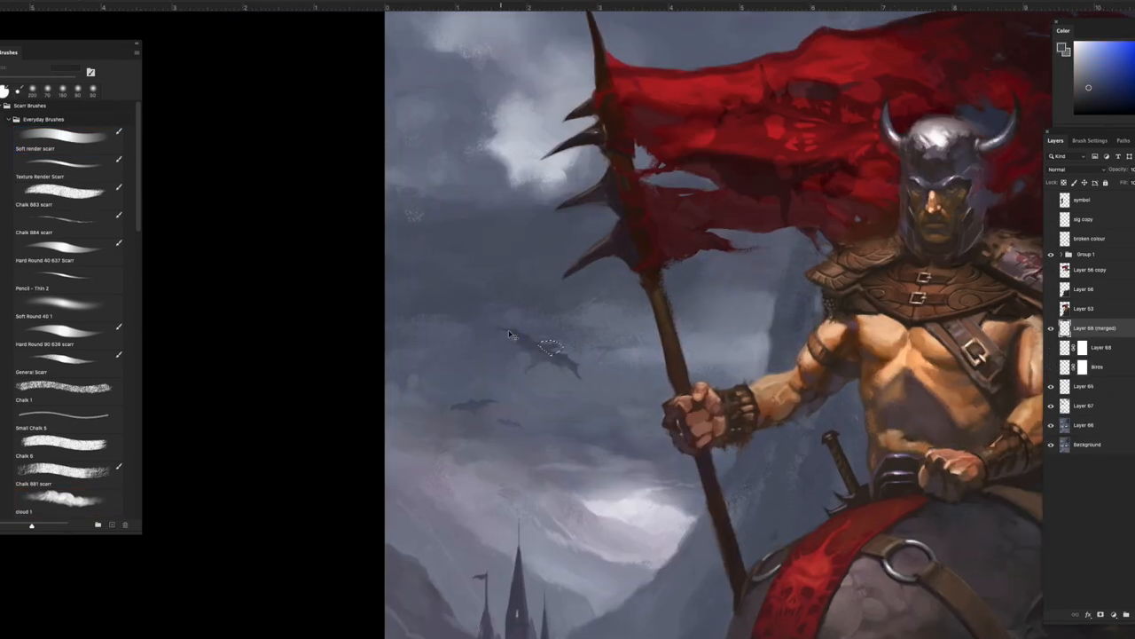
left_click(68, 149)
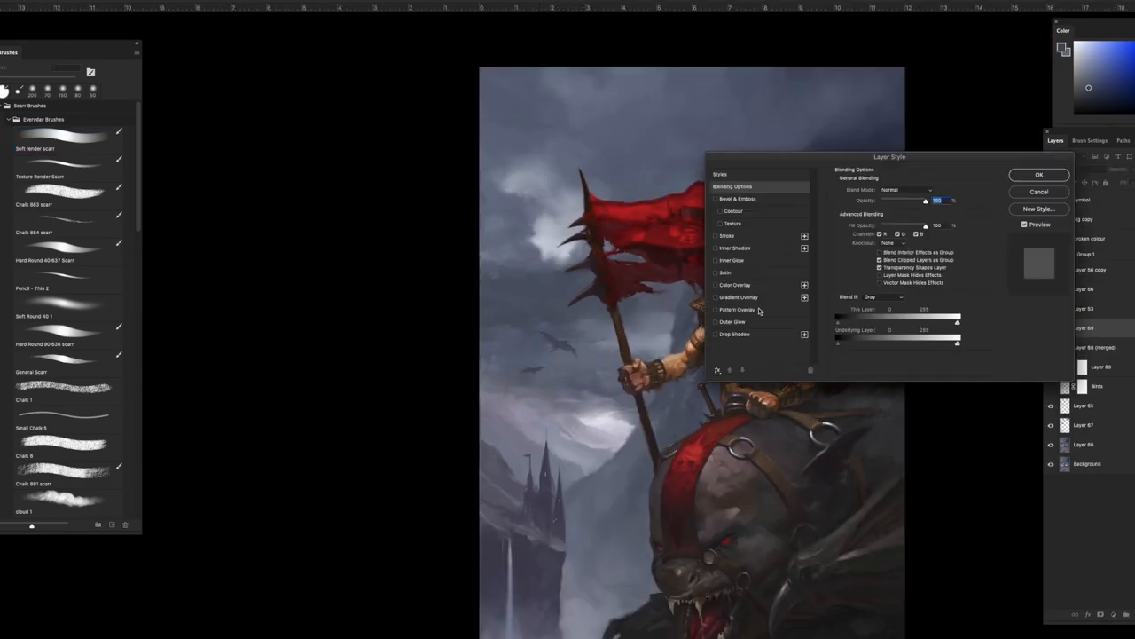
left_click(1039, 174)
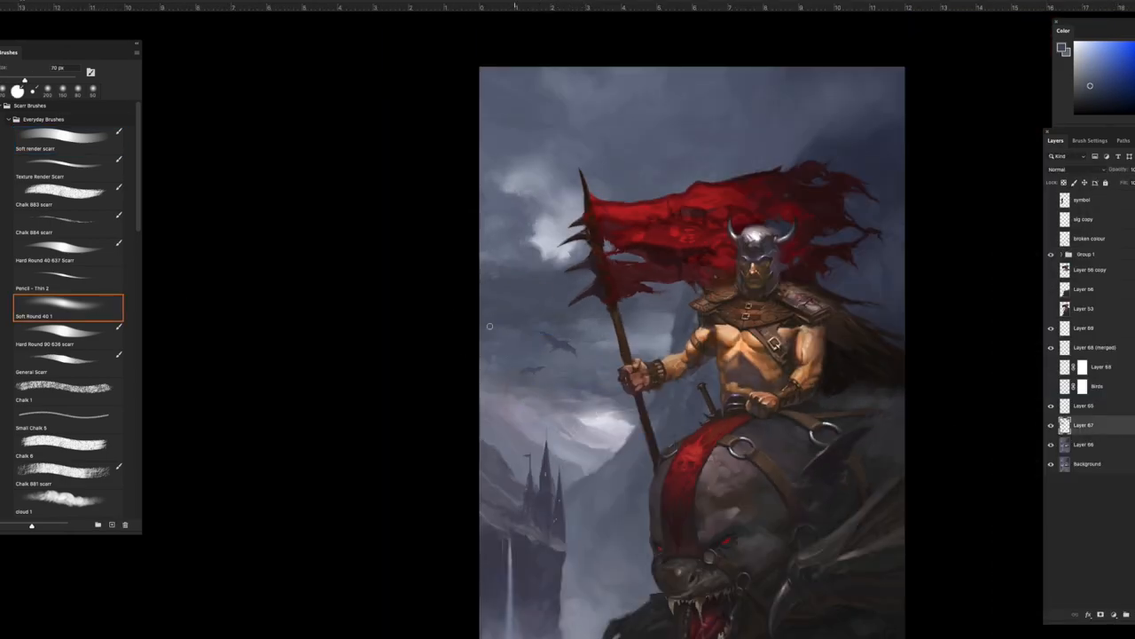